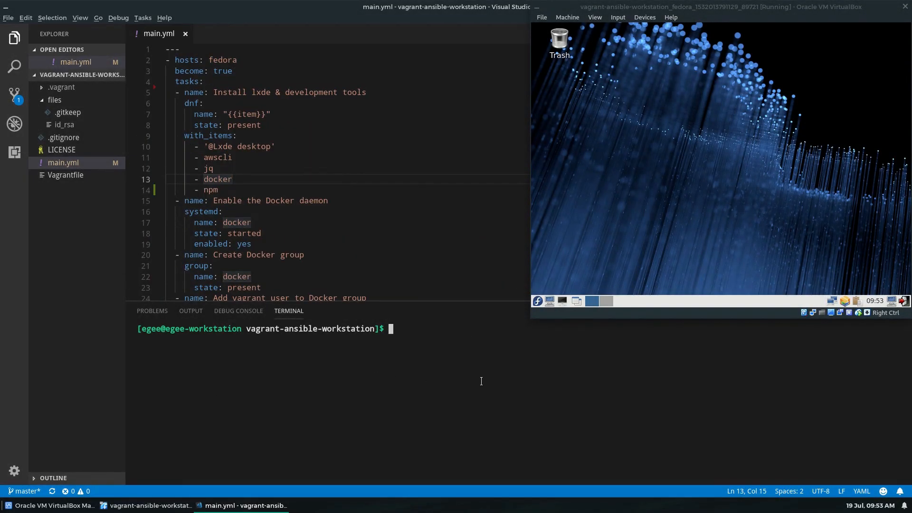
Run 'vagrant provision' in the terminal and scroll through main.yml while it runs.
text(vagrant provision)
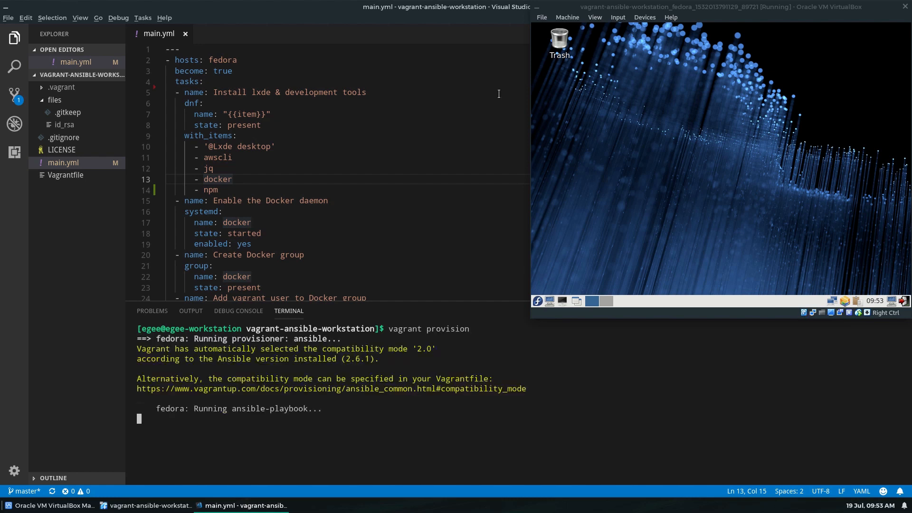
scroll(down, 3)
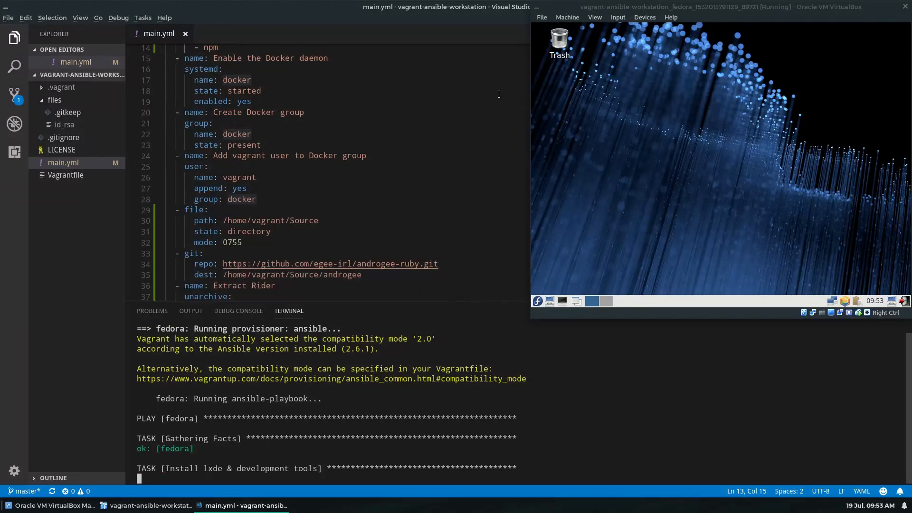
scroll(down, 3)
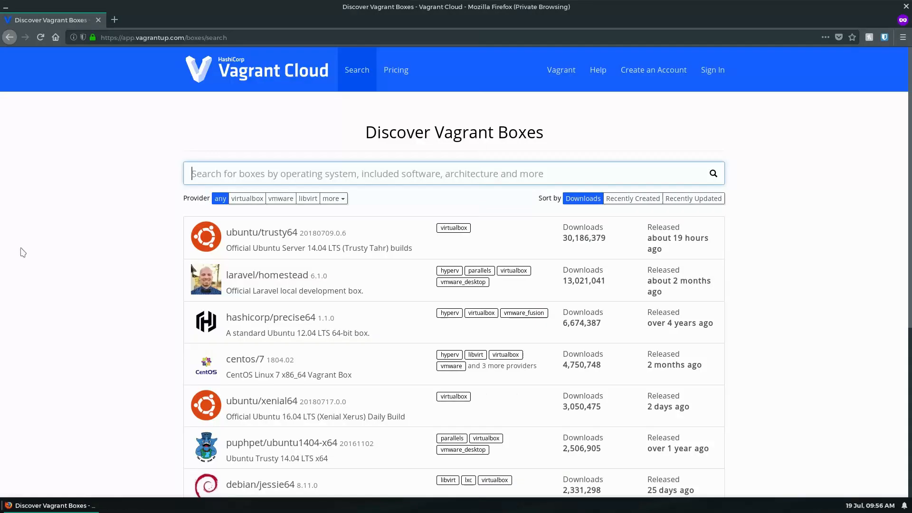
Search Vagrant Cloud boxes for ubuntu, arch and roboxes, then return to the full listing.
text(ubuntu)
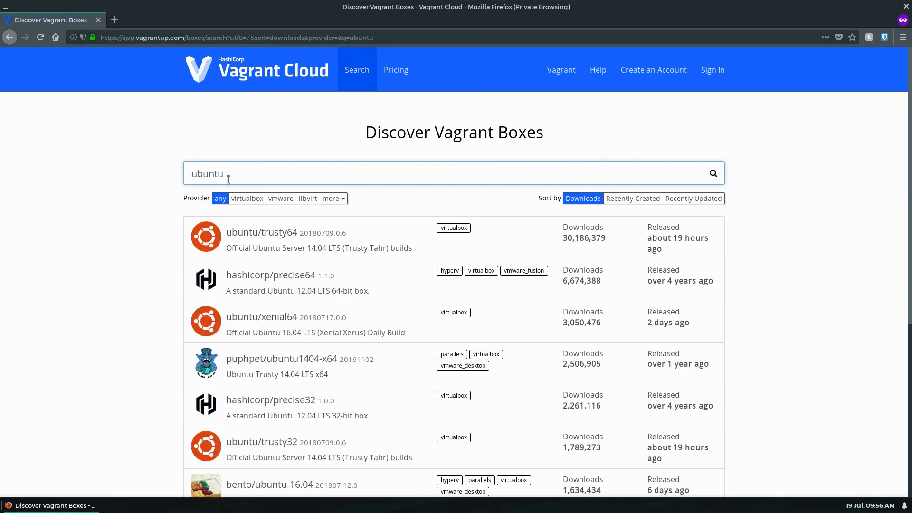
text(arch)
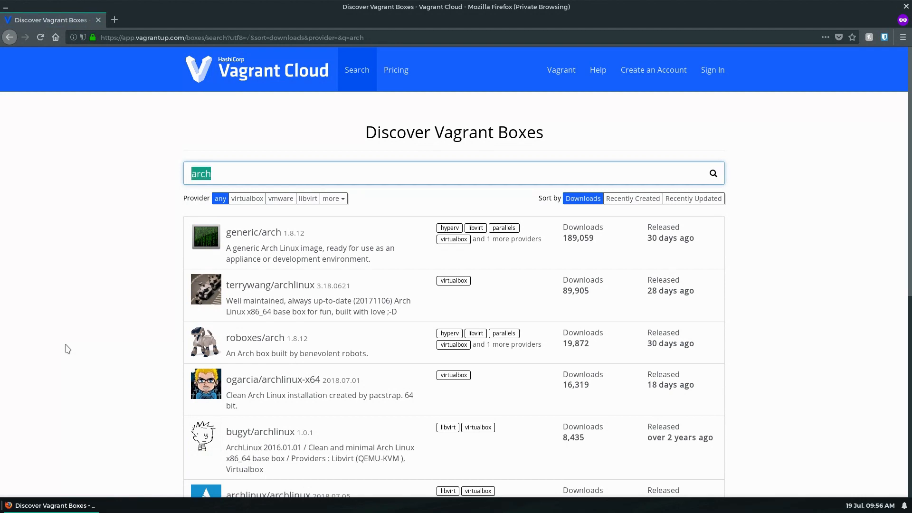
text(roboxes)
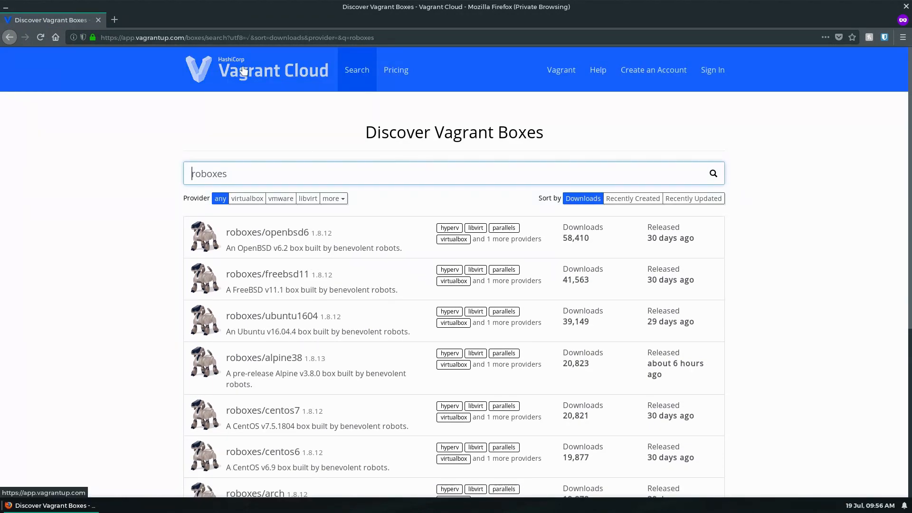
click(357, 70)
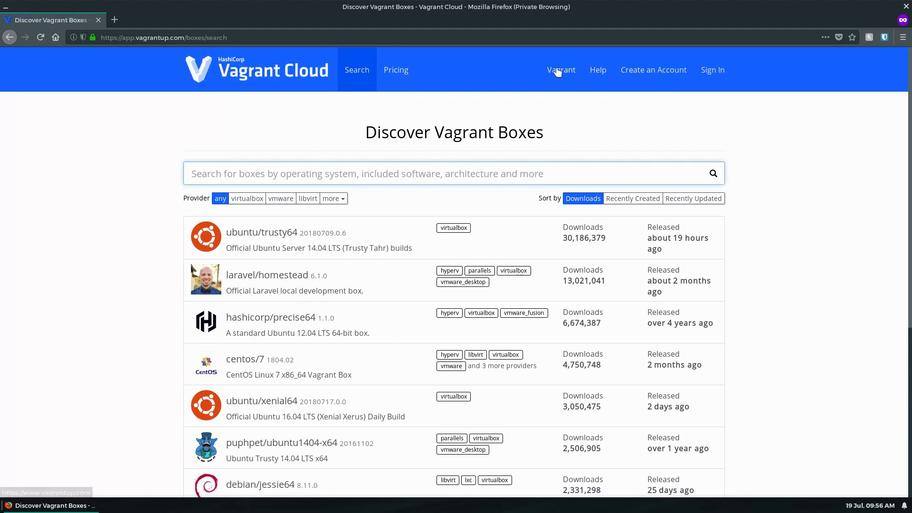
Go to the Vagrant website and its Download 2.1.2 page.
click(561, 70)
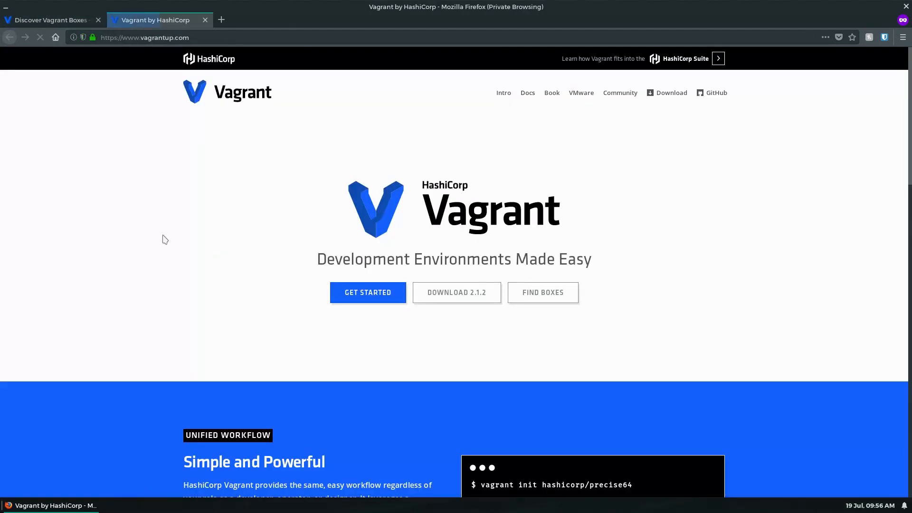
click(456, 292)
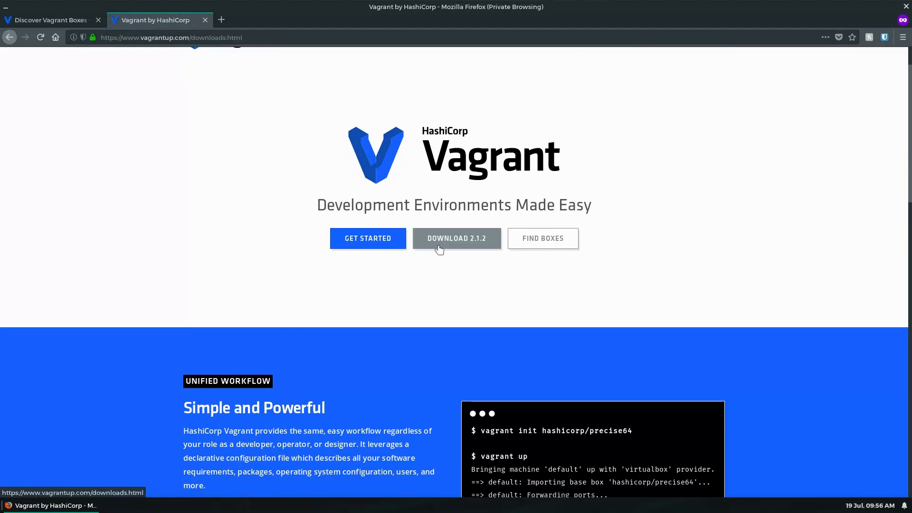
click(457, 239)
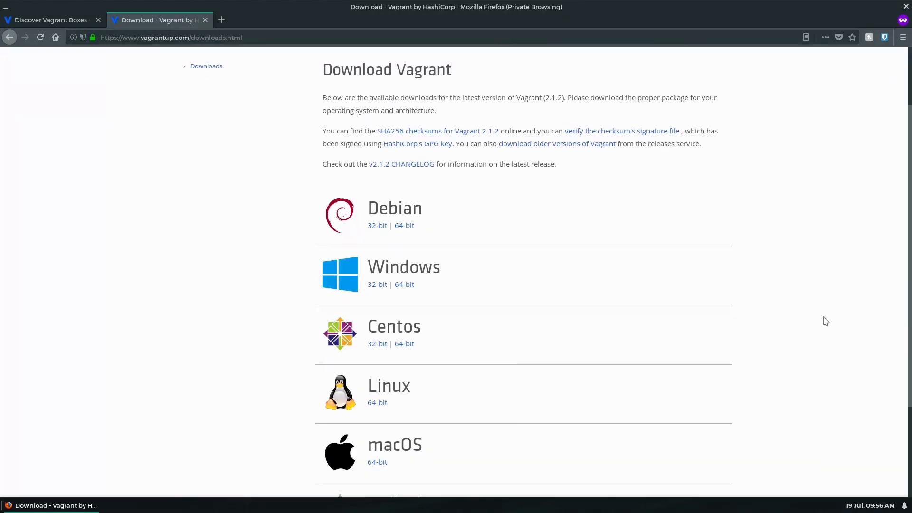
scroll(down, 3)
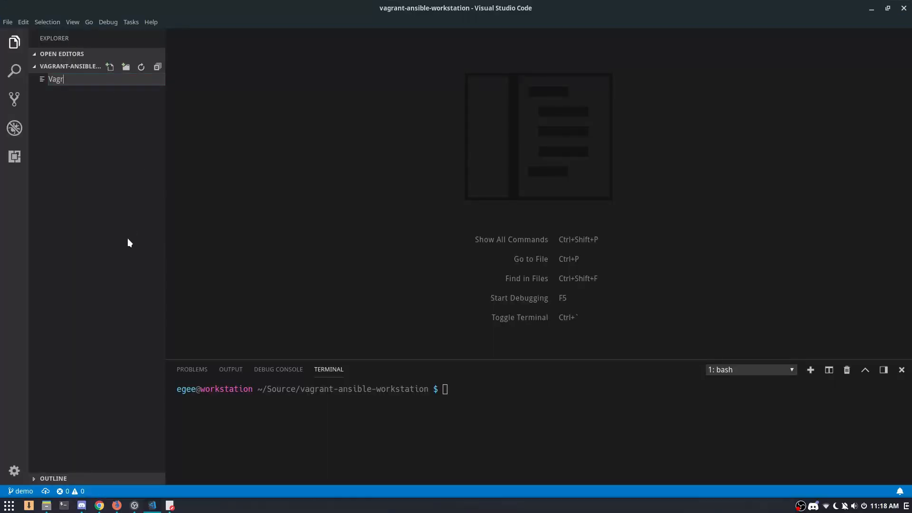
Create the new Vagrantfile and set its language mode to Ruby.
key(Enter)
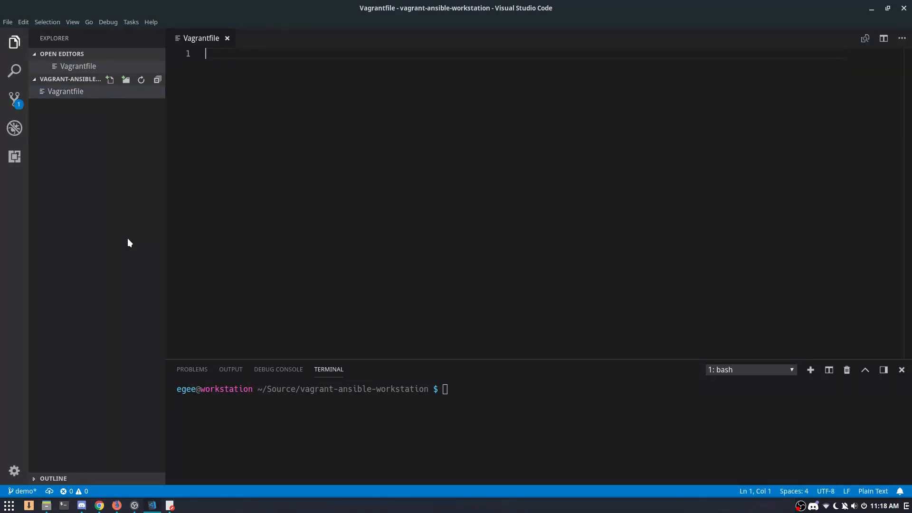
click(873, 490)
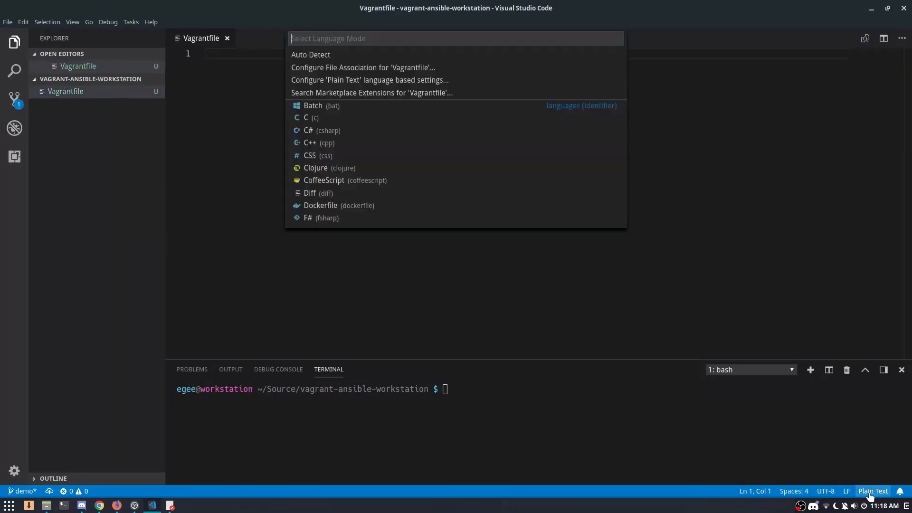
text(rub)
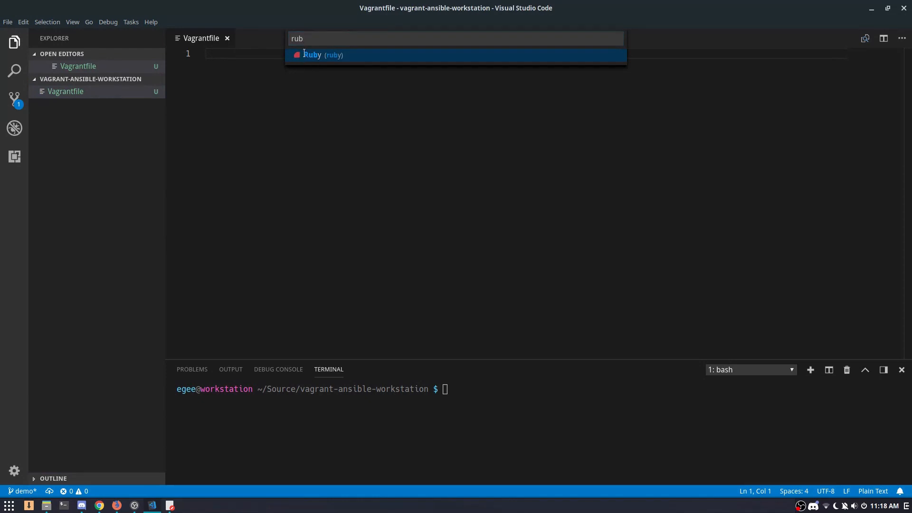
click(317, 55)
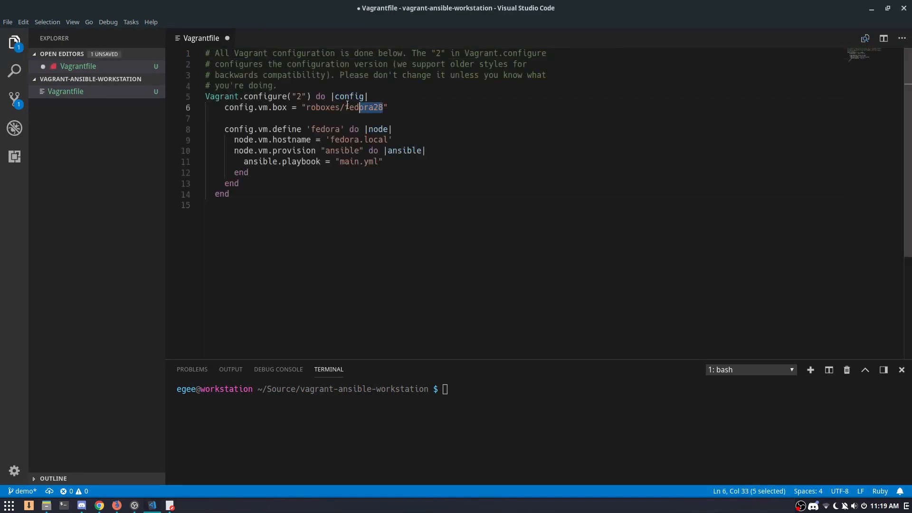
Review the roboxes/fedora28 box, machine name fedora and main.yml playbook, then save the Vagrantfile.
click(321, 205)
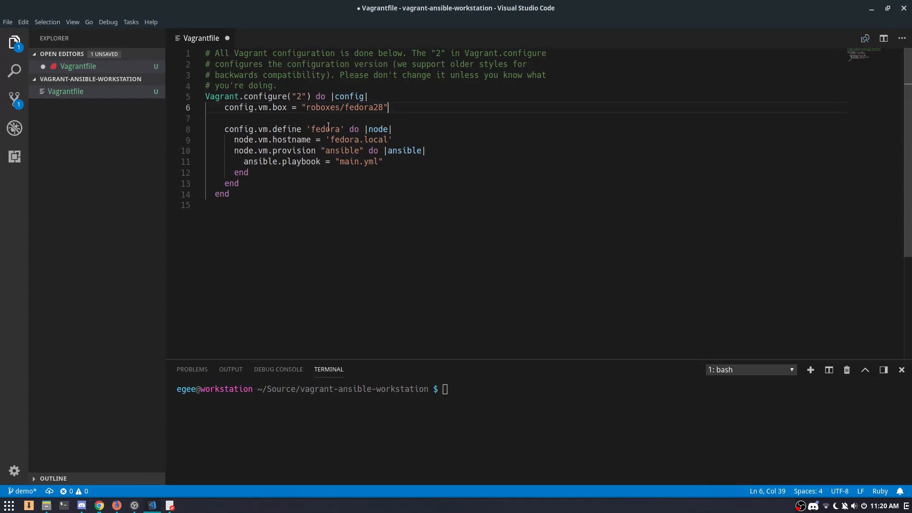
double_click(324, 129)
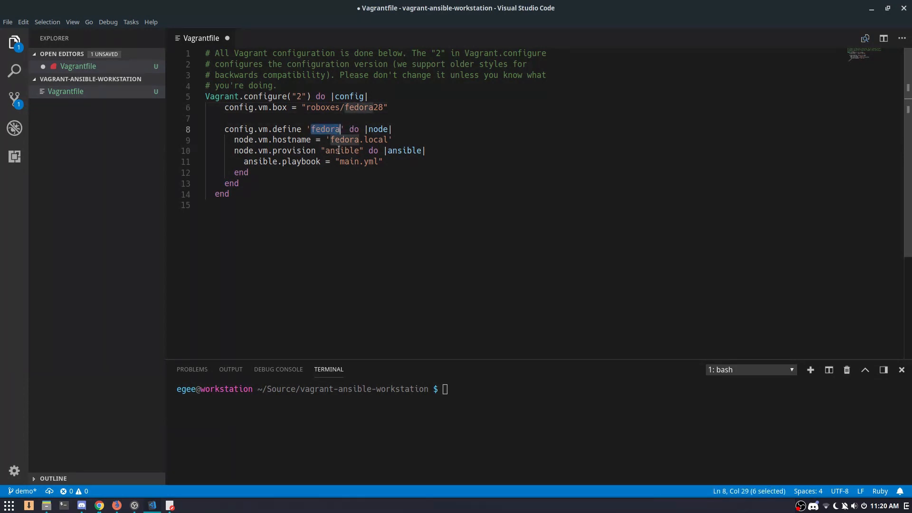
click(339, 162)
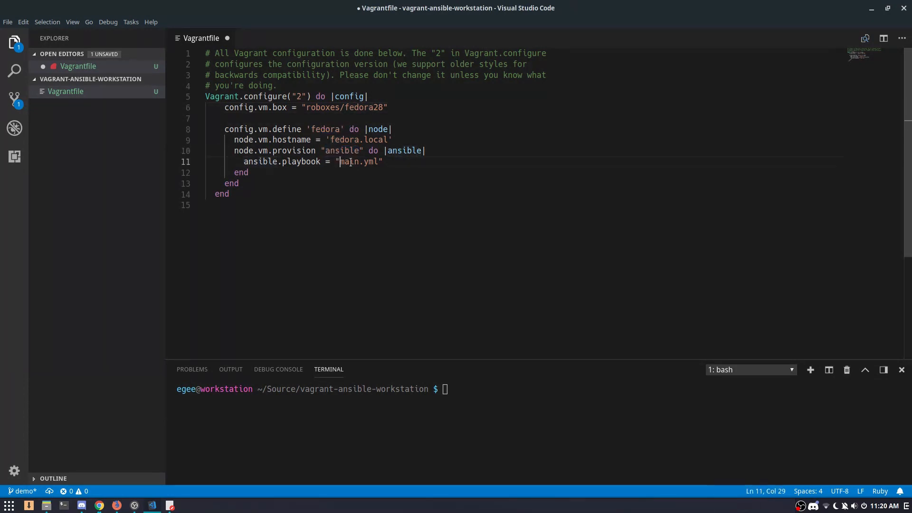
drag(340, 161, 378, 161)
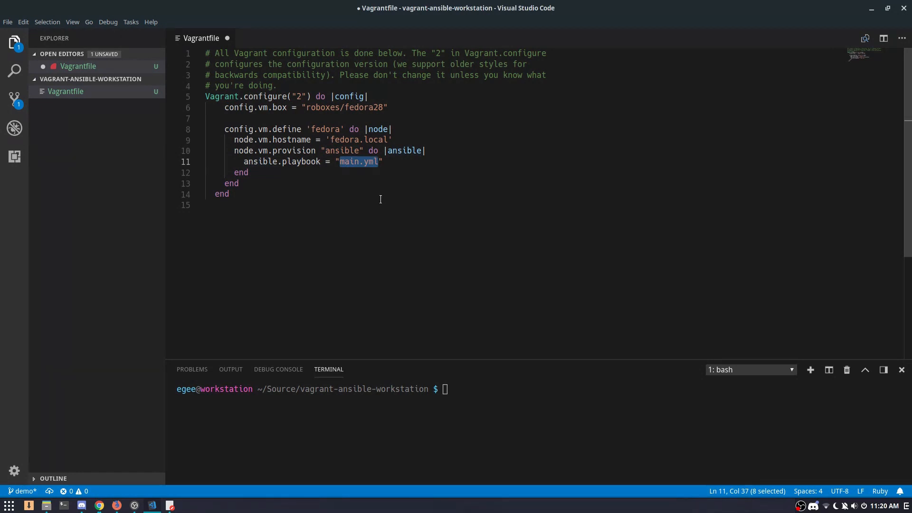
key(ctrl+s)
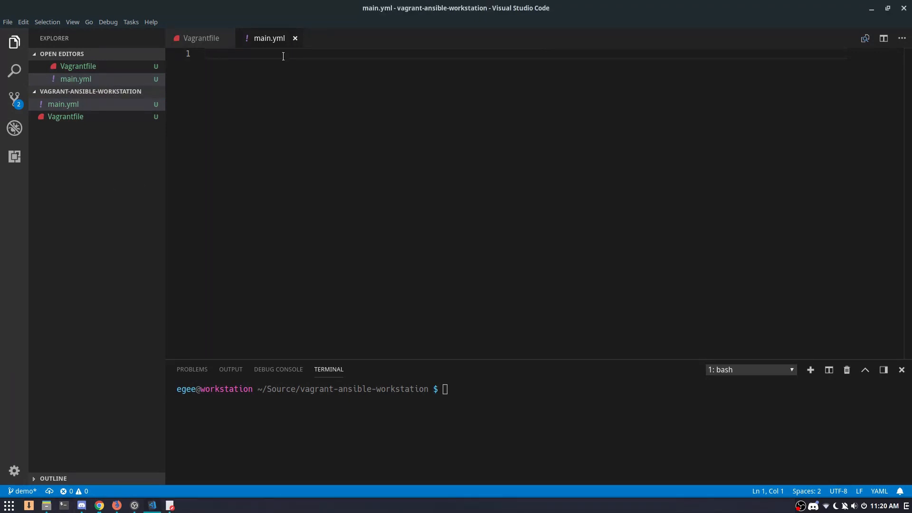
Write main.yml with hosts: fedora, become: true and a selinux task with state: disabled.
text(---)
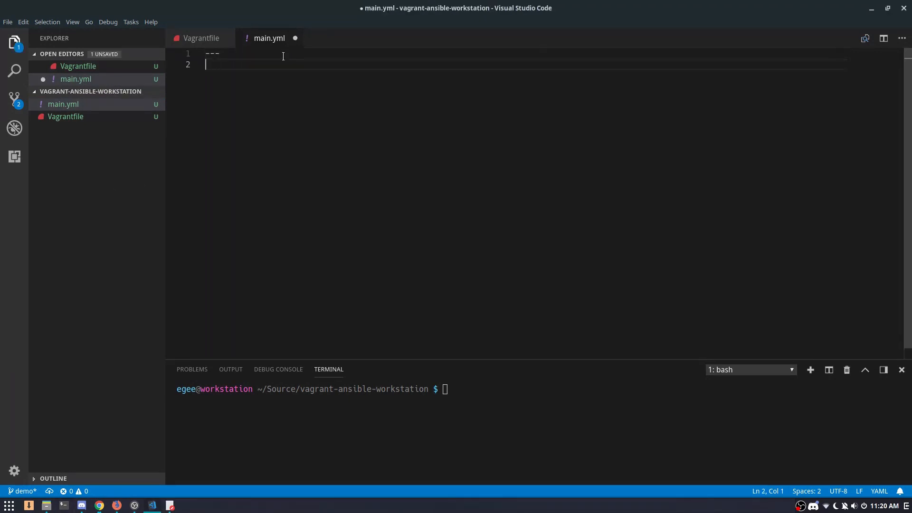
text(- hosts: f)
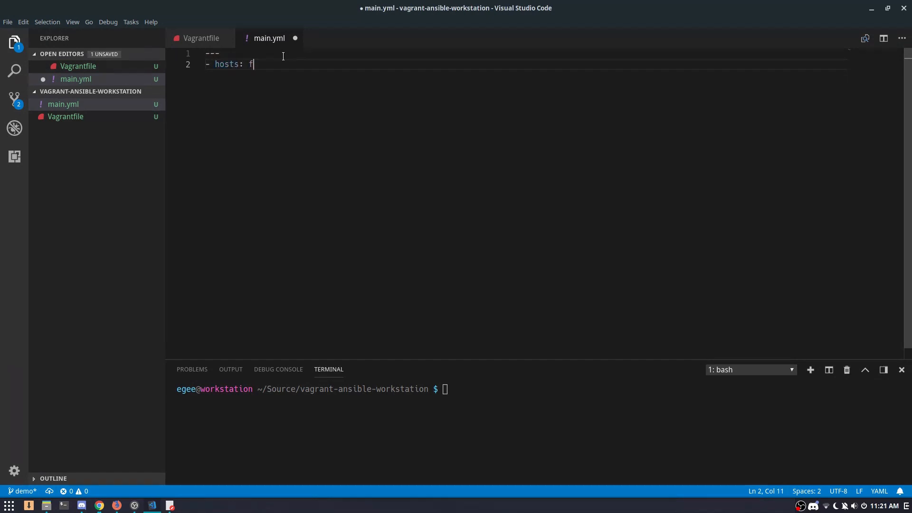
text(edora)
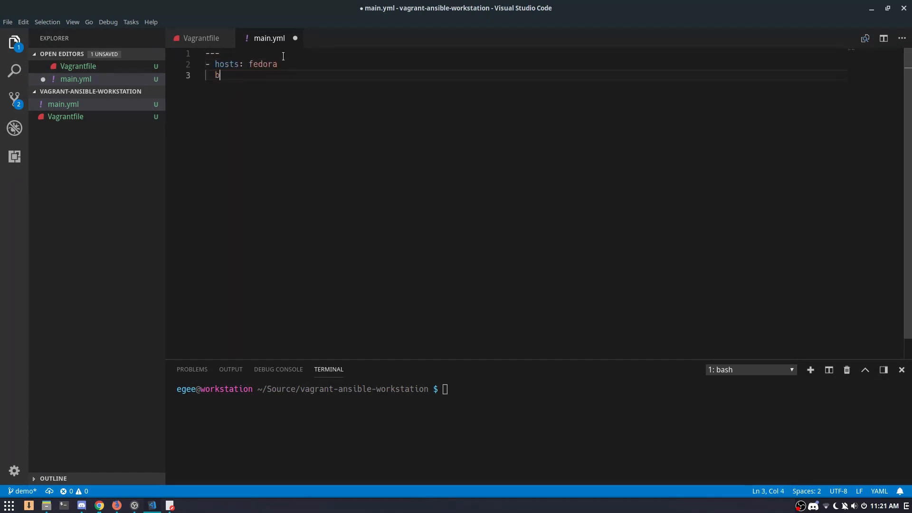
text(ecome: true)
text(selinux:)
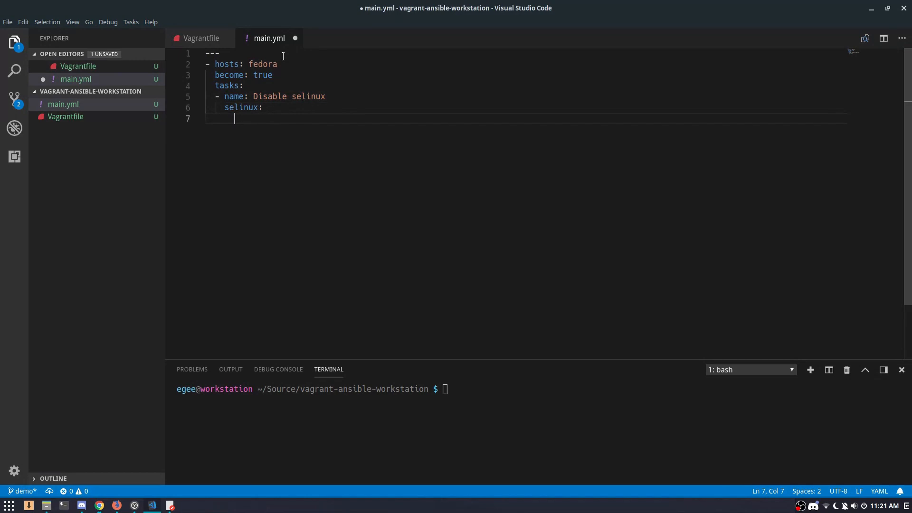
text(state:)
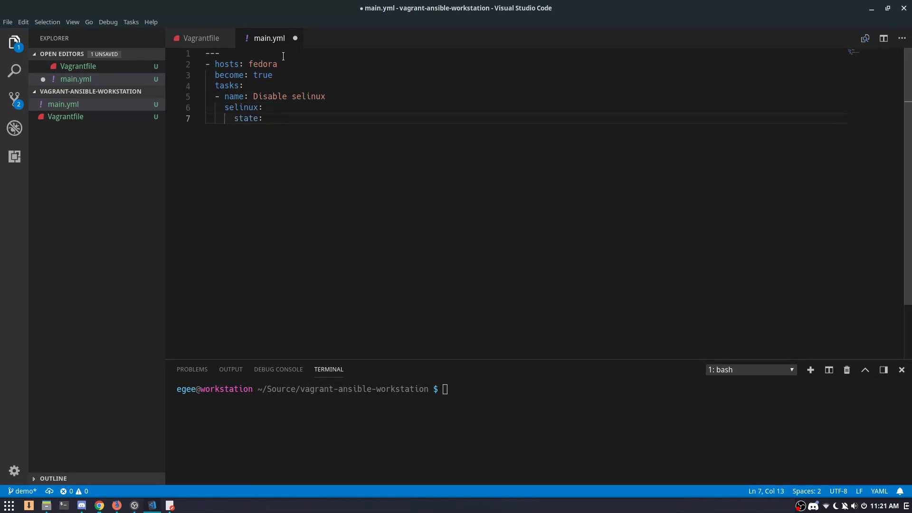
text(disabled)
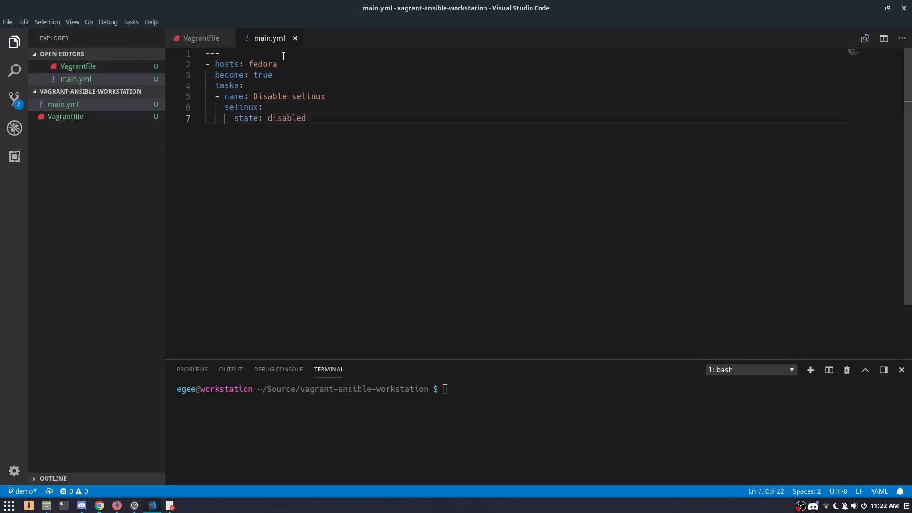
mouse_move(500, 358)
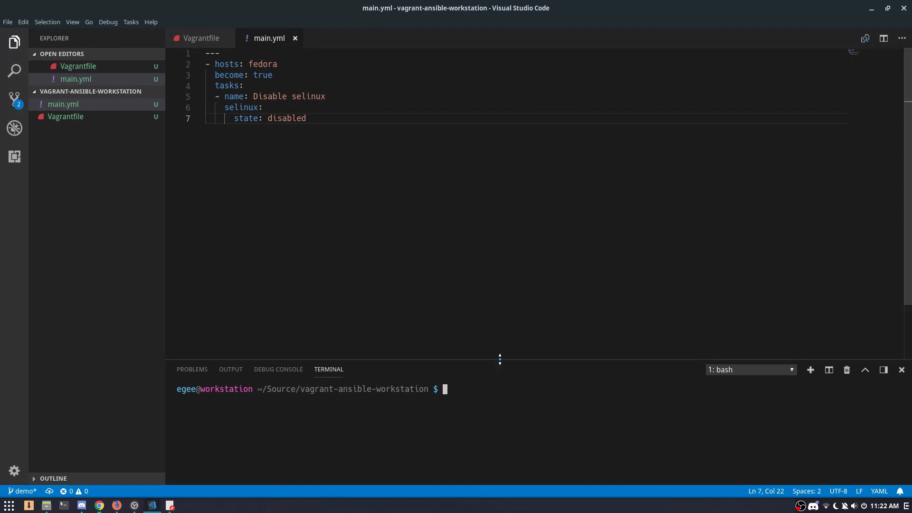
Run 'vagrant up' and watch the Disable selinux task fail for missing libselinux-python.
text(vagrant)
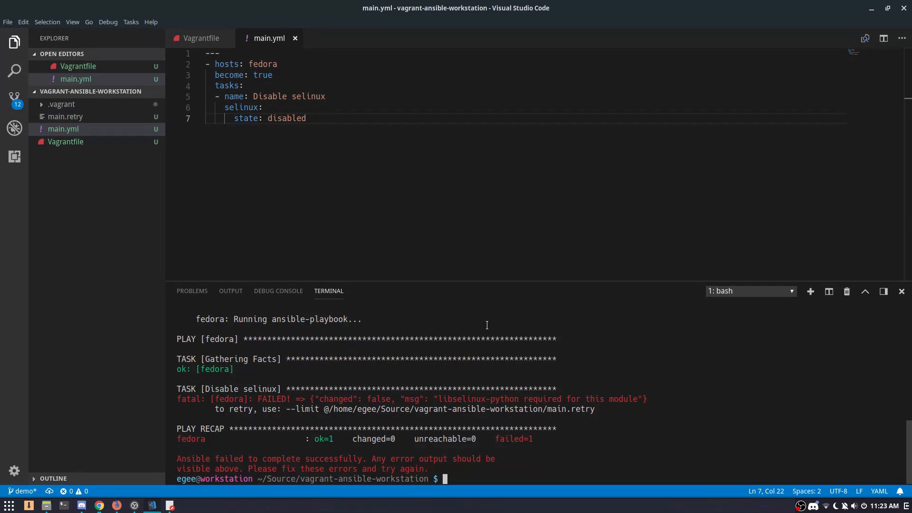
Add a dnf task installing libselinux-python (state: present) above the selinux task and reprovision.
click(251, 86)
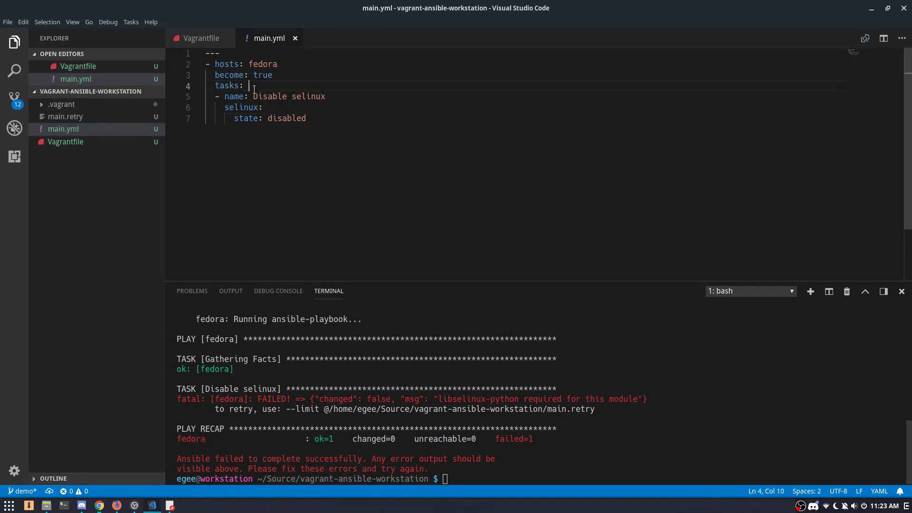
key(Enter)
text(- name: Install libselinux-python)
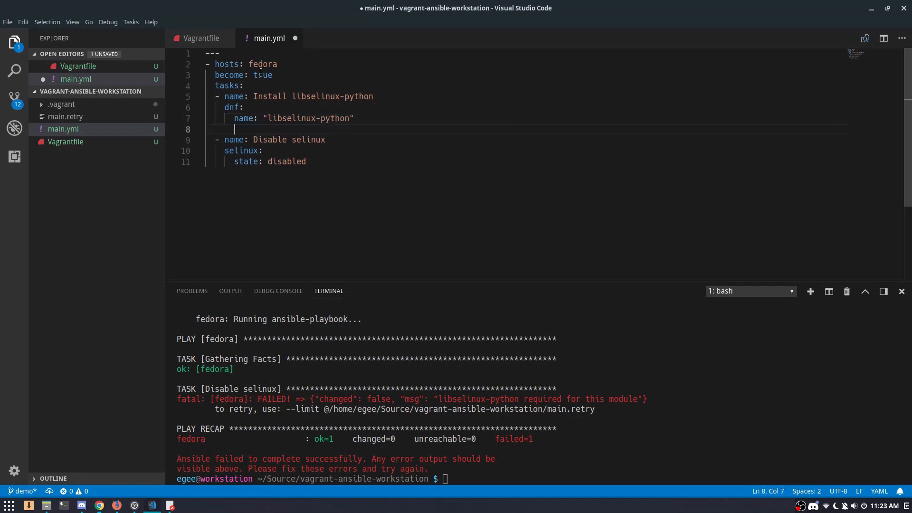
text(state: present)
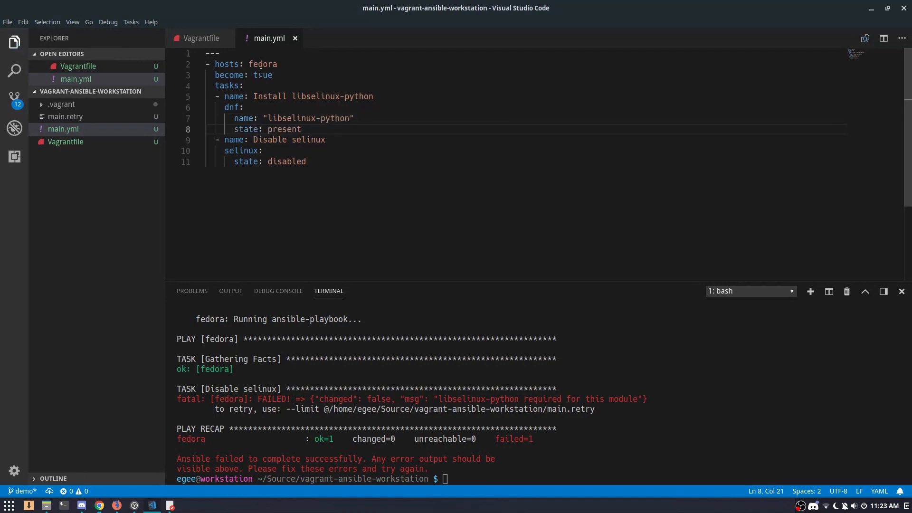
text(vagrant provision)
text(vm)
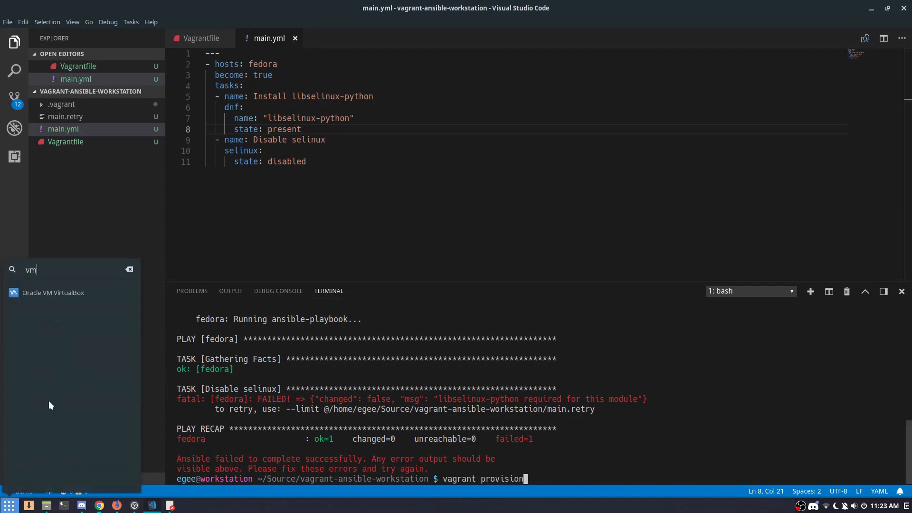
click(54, 292)
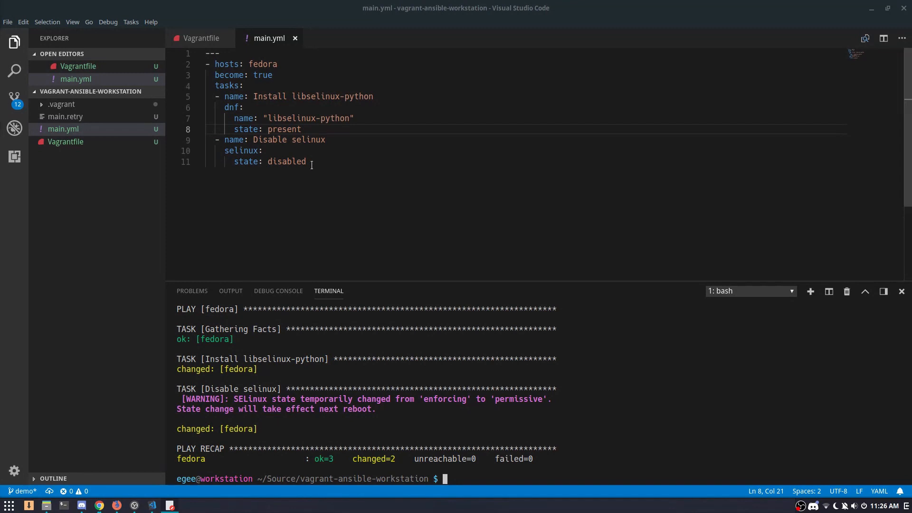
Replace the SELinux tasks with a shell task 'systemctl set-default graphical'.
drag(253, 96, 306, 161)
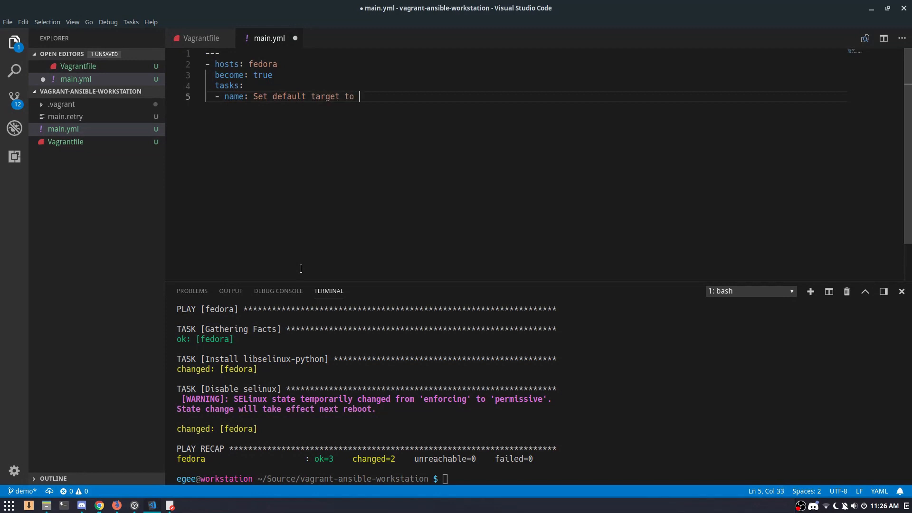
text(graphical)
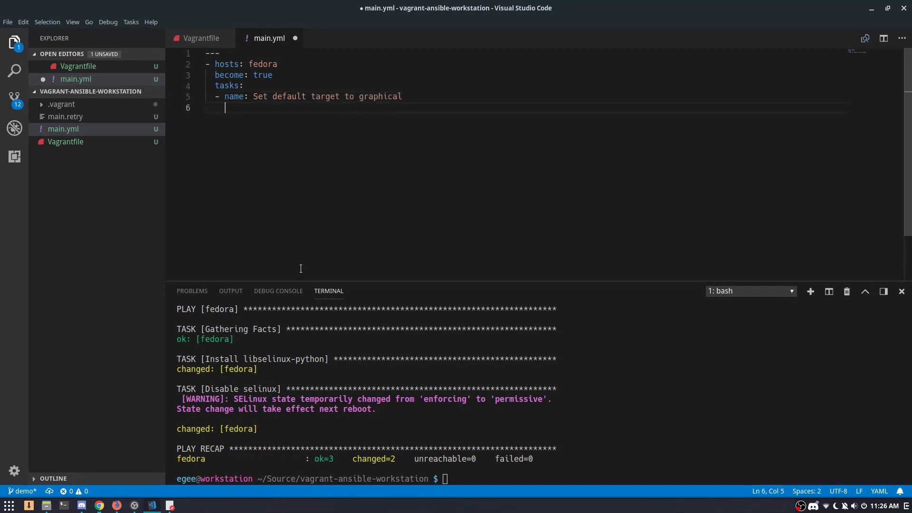
text(shel)
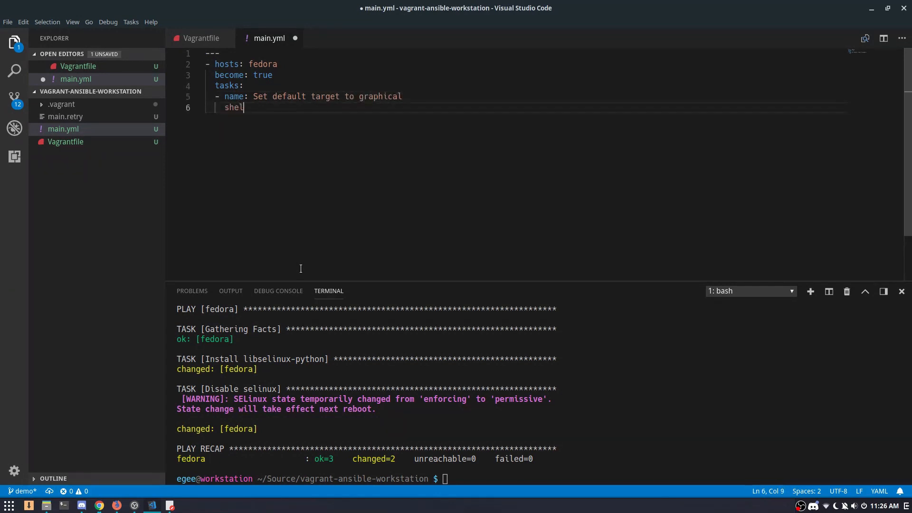
text(l: systemctl set-default graphica)
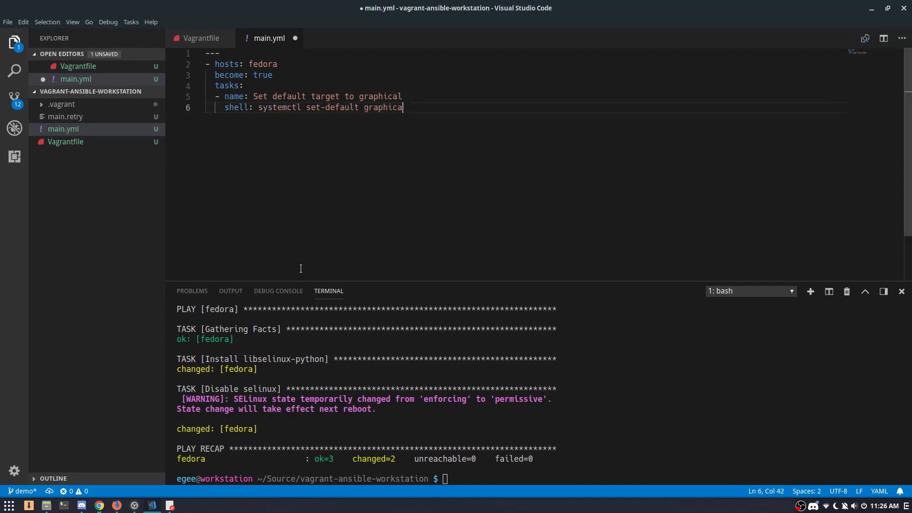
text(l)
text(- name:)
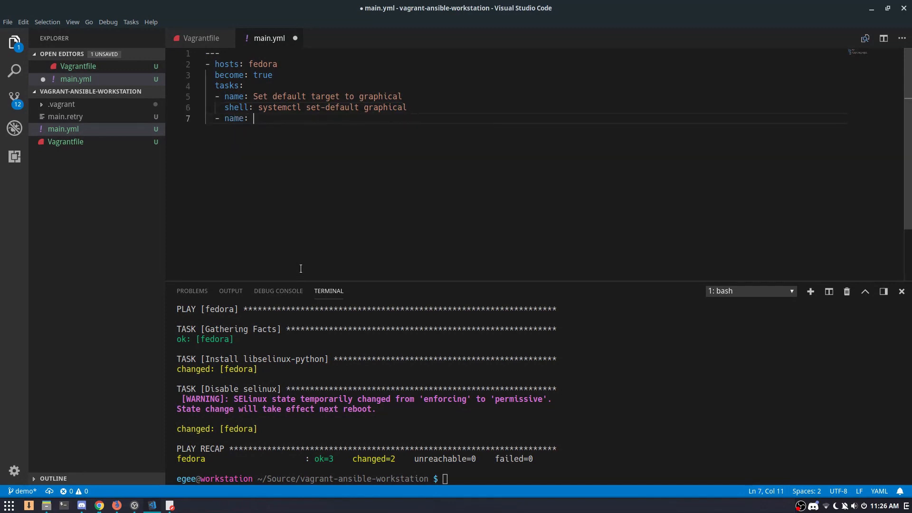
Add an 'Install lxde & sundry development tools' dnf task and run 'vagrant provision'.
text(Install lxde &)
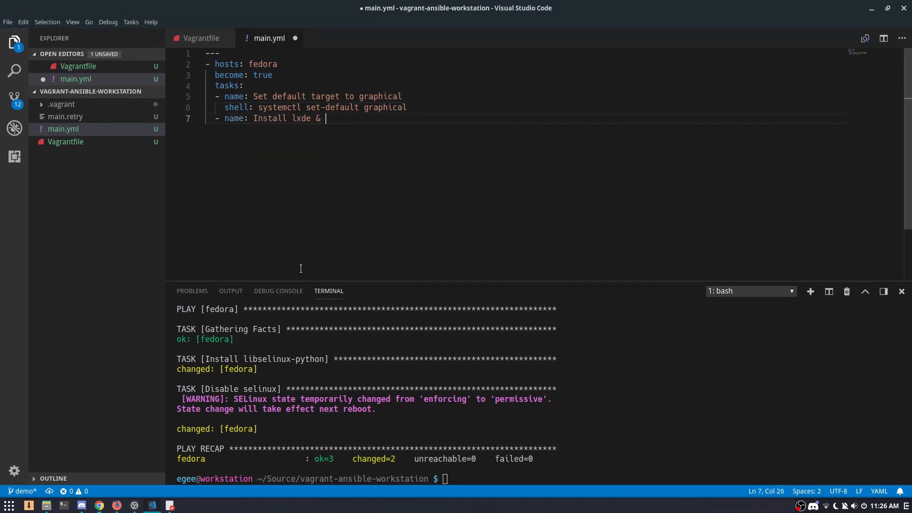
text(sundry development tools)
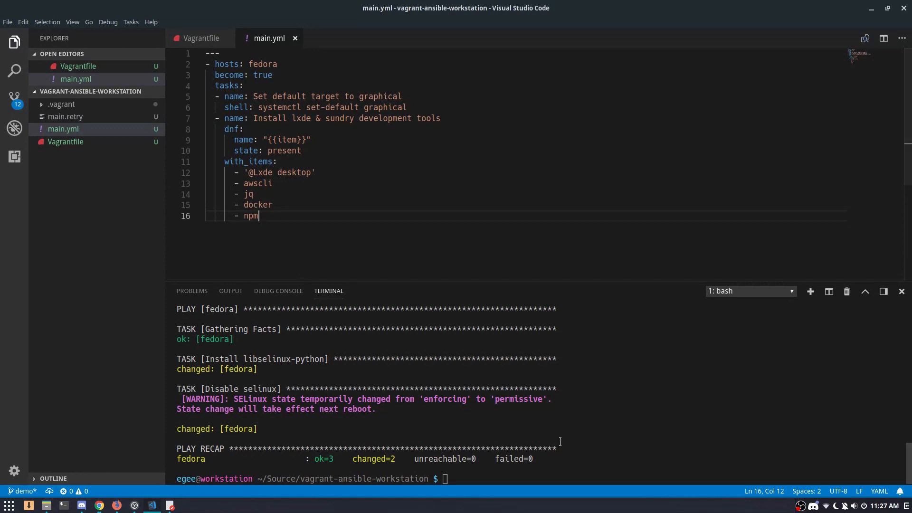
text(vagrant provision)
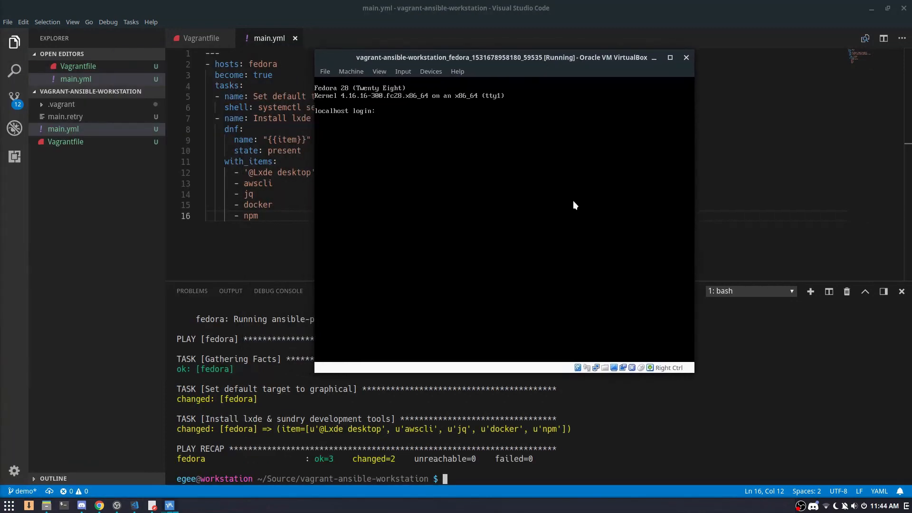
Log into the VM as vagrant, run sudo reboot, then try 'docker ps' in LXTerminal.
text(vagrant)
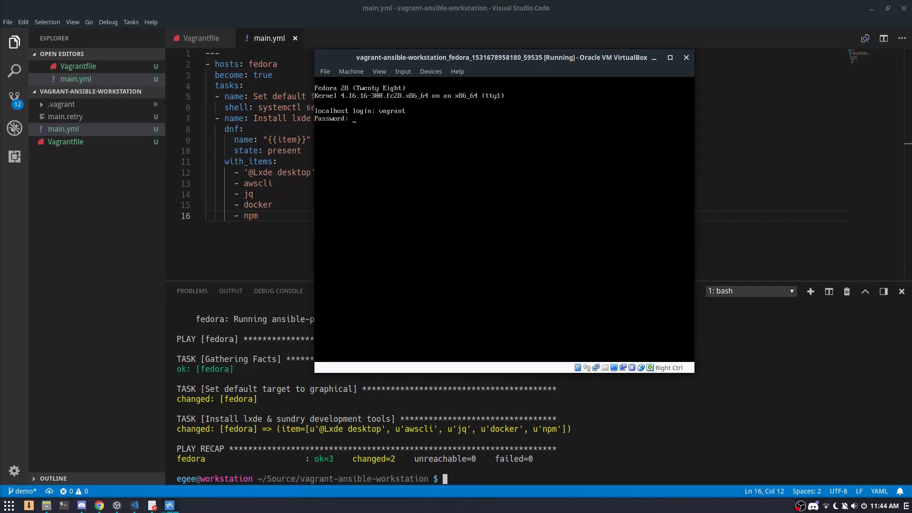
key(Enter)
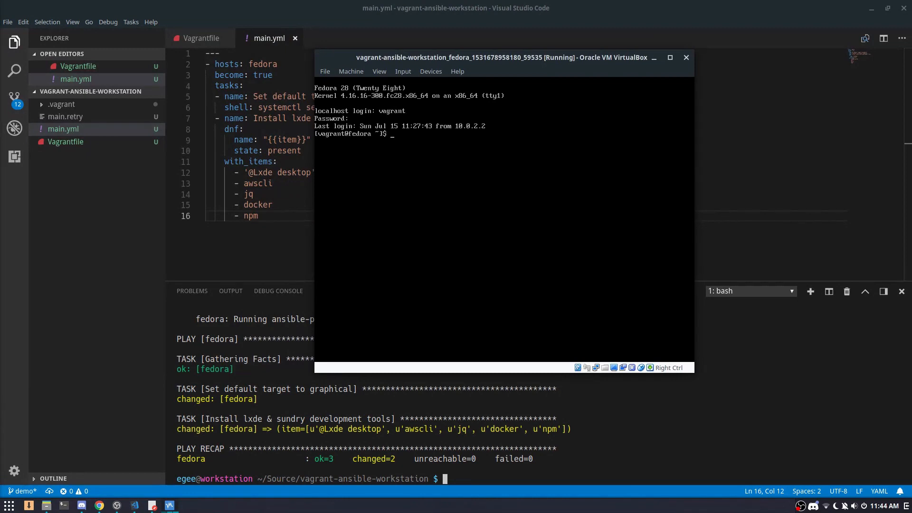
text(sudo re)
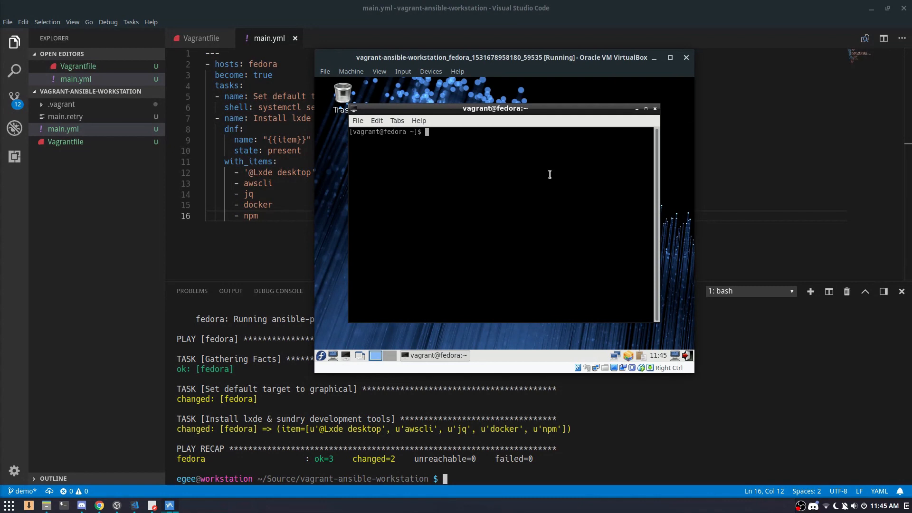
text(docker ps)
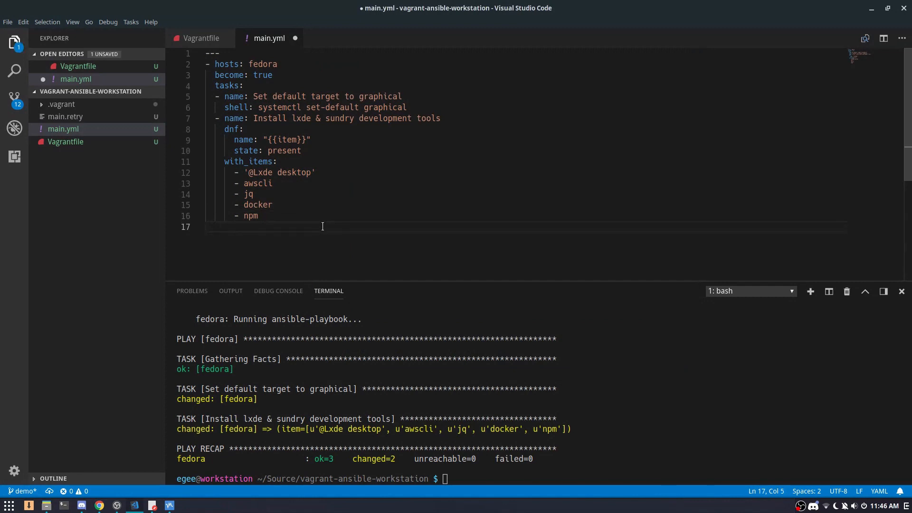
Add tasks 'Enable the Docker daemon', docker group state: present, and user name: vagrant membership.
text(- name:)
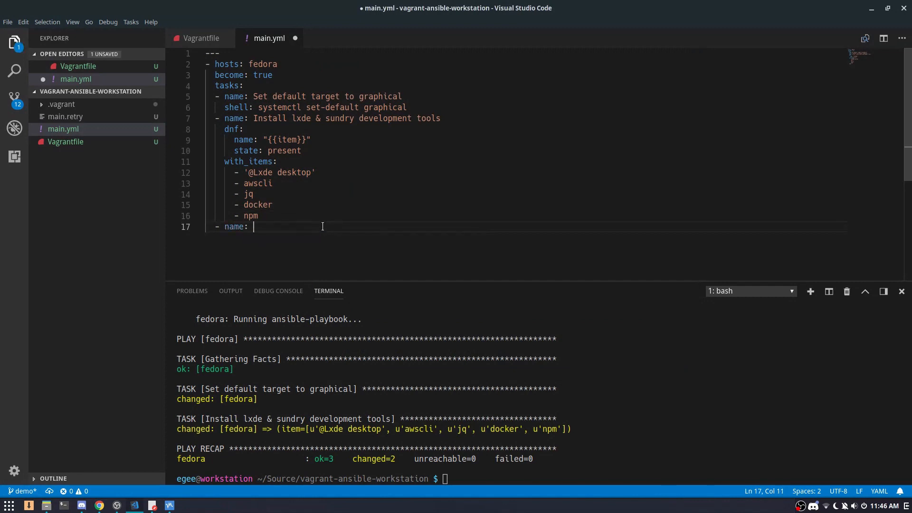
text(Enable the Docker daemon)
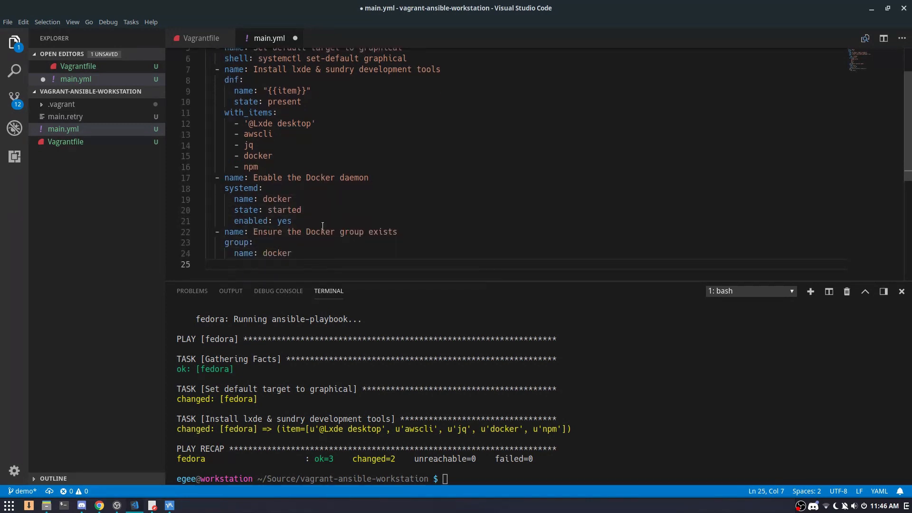
text(state: present)
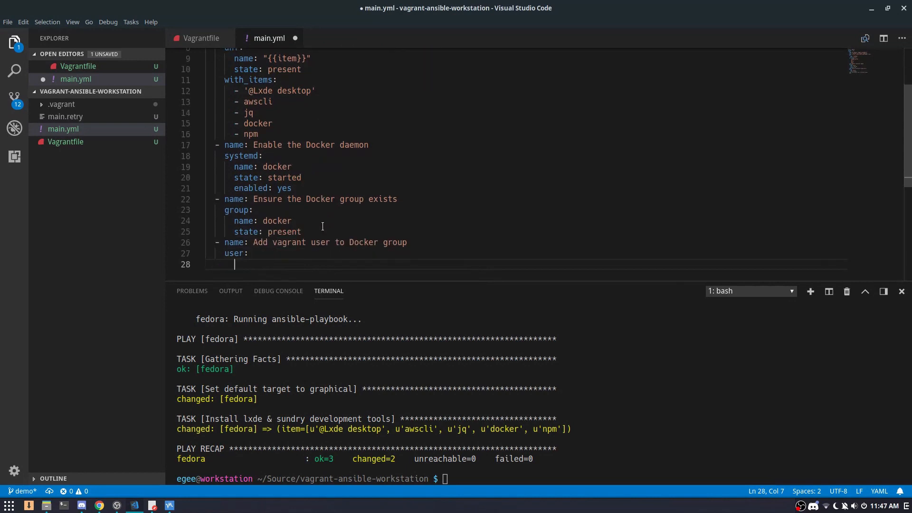
text(name: vagrant)
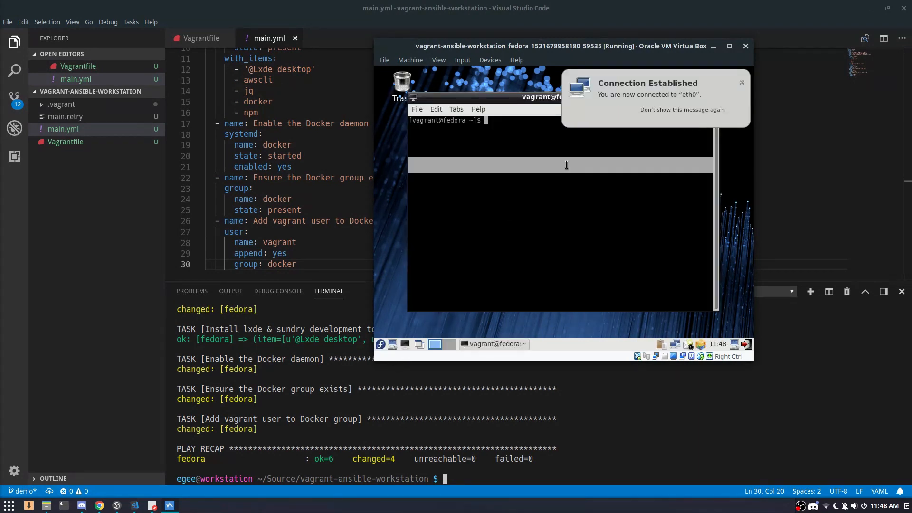
Start typing a docker command in the VM's LXTerminal.
text(doc)
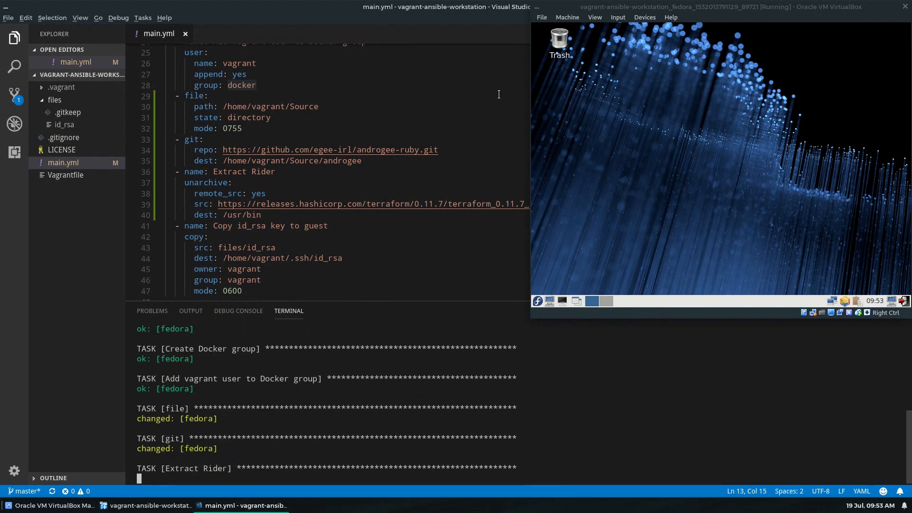
mouse_move(542, 302)
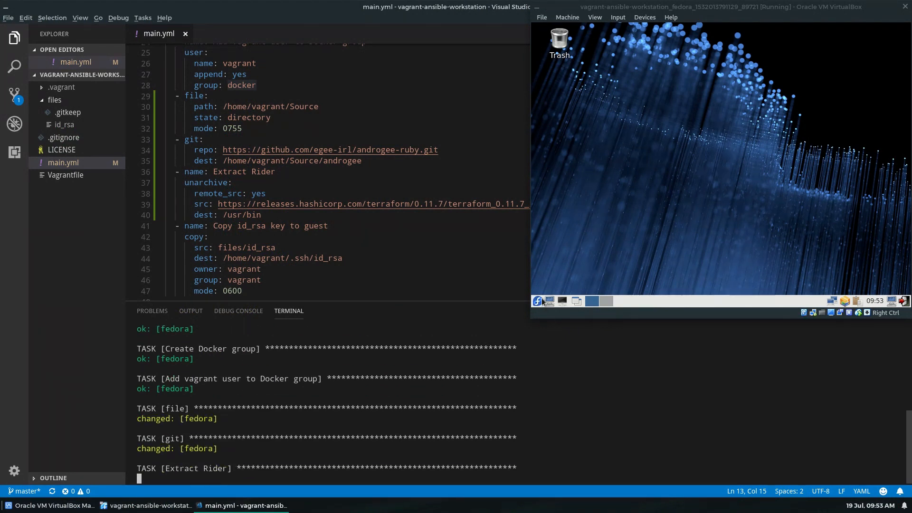
In the VM's file manager, inspect ~/.ssh/id_rsa Properties > Permissions to confirm owner-only access, then cancel.
click(538, 301)
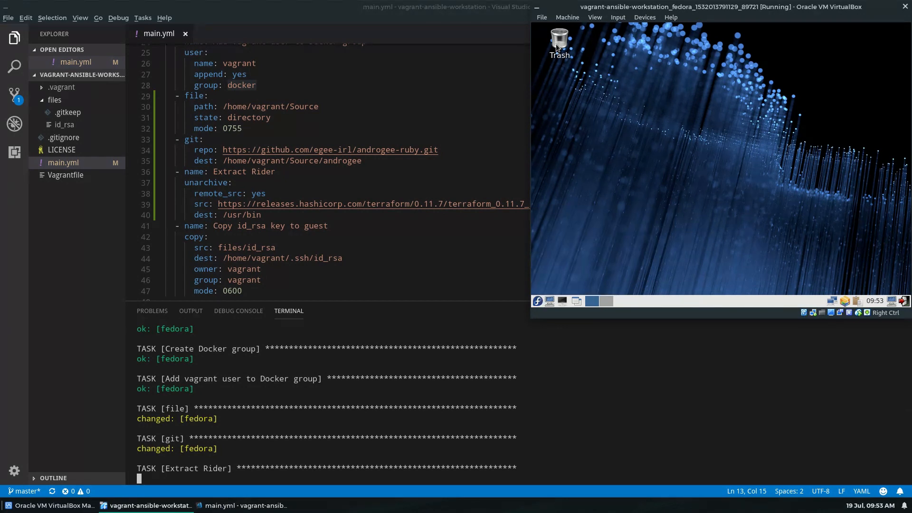
mouse_move(560, 46)
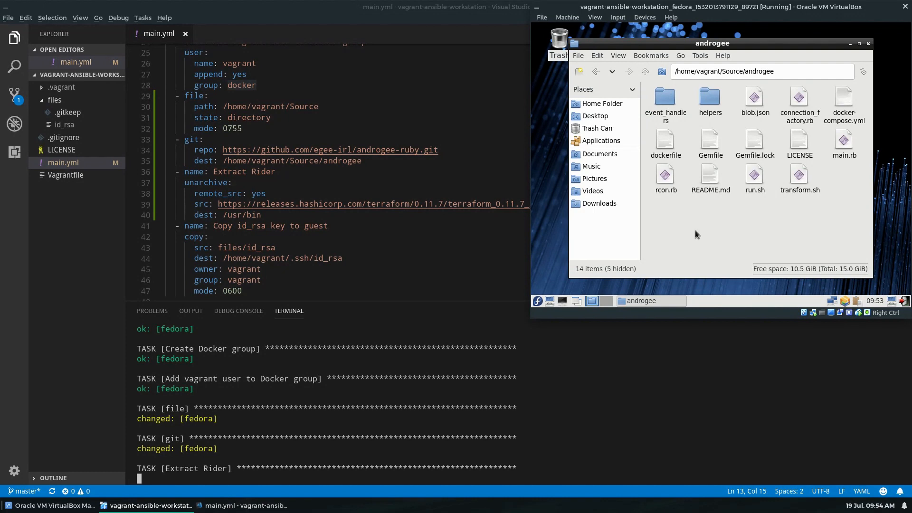
mouse_move(690, 231)
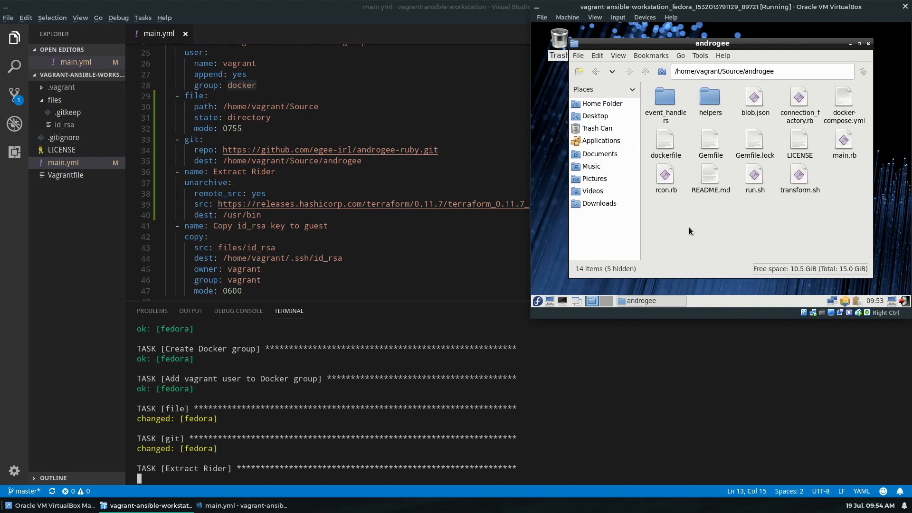
mouse_move(605, 219)
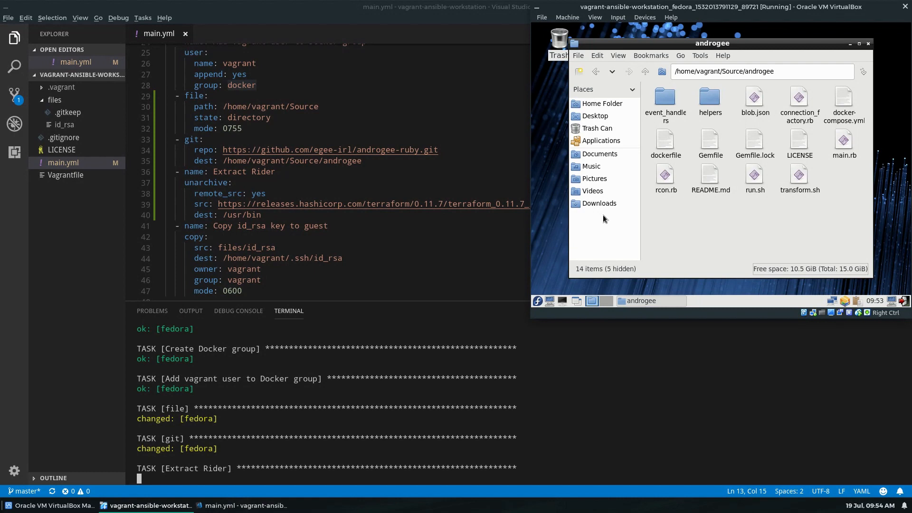
mouse_move(600, 222)
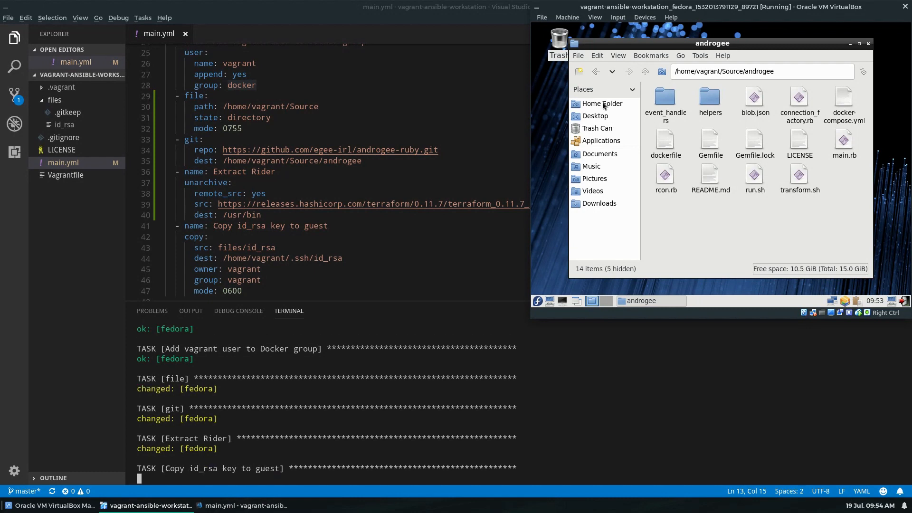
click(603, 104)
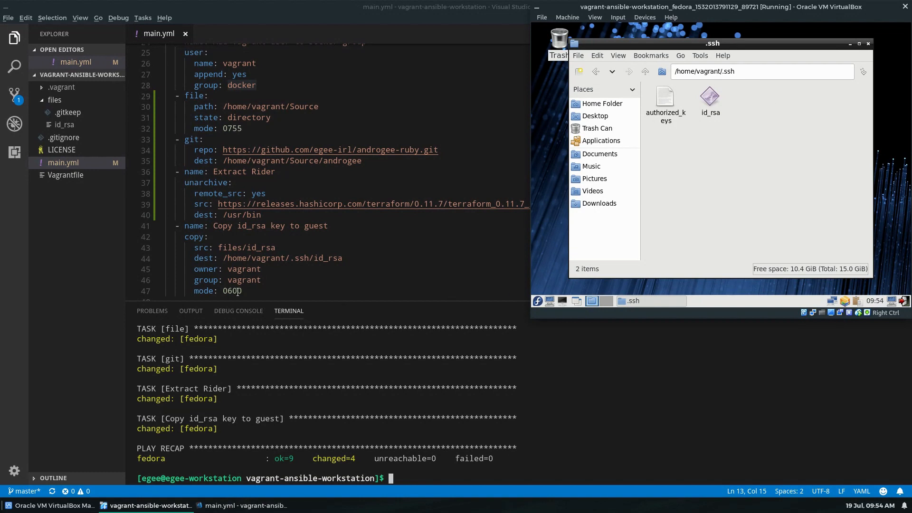
right_click(710, 96)
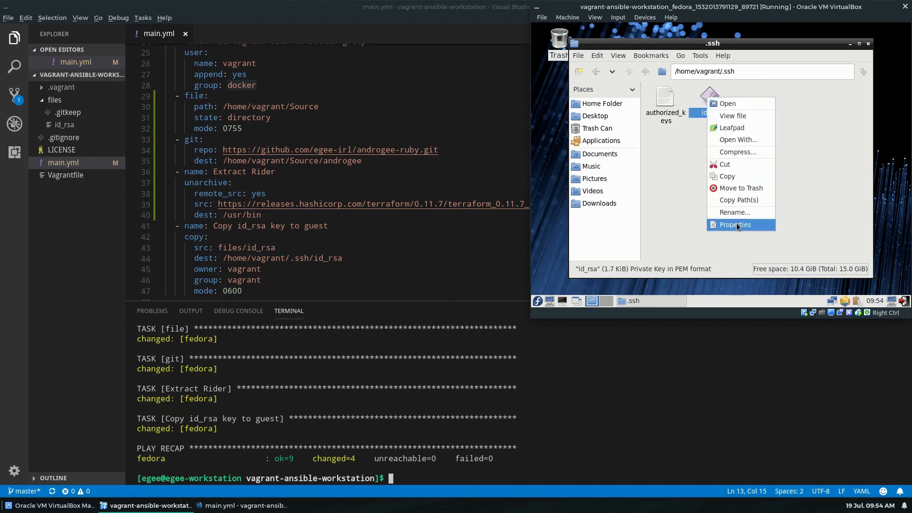
click(735, 225)
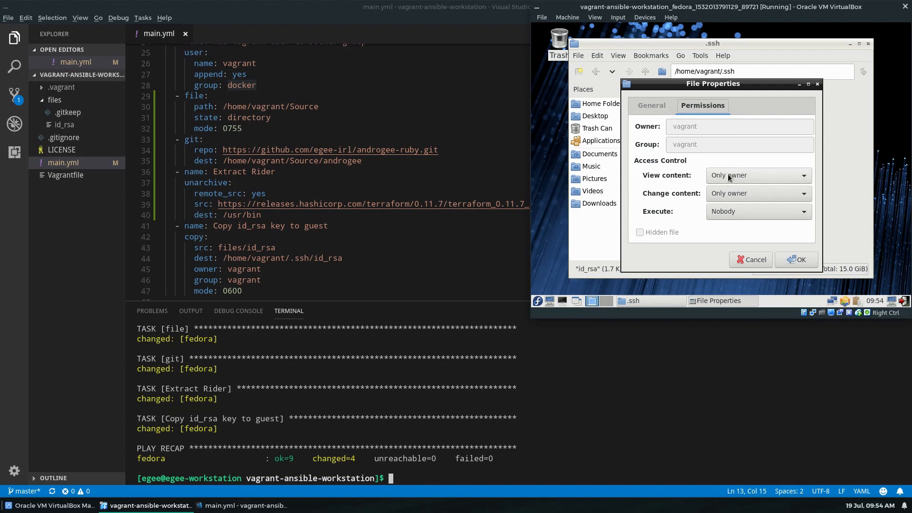
mouse_move(754, 259)
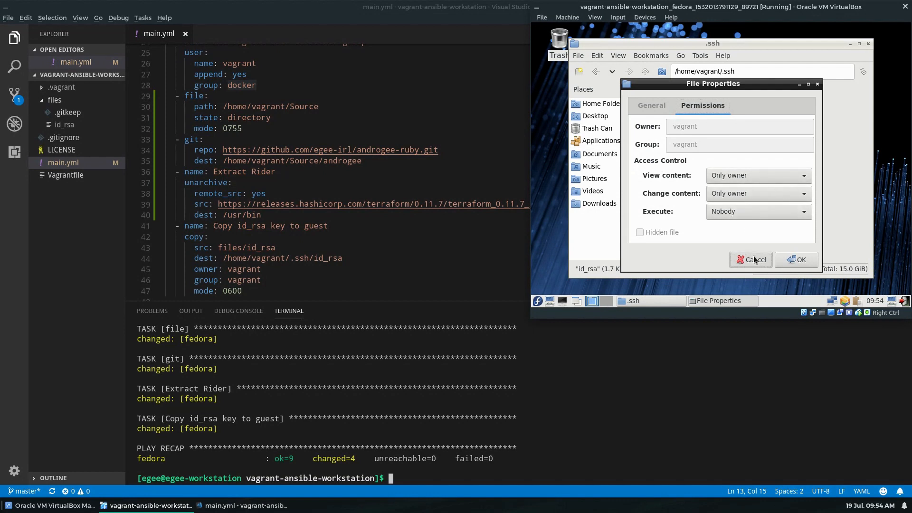
click(751, 260)
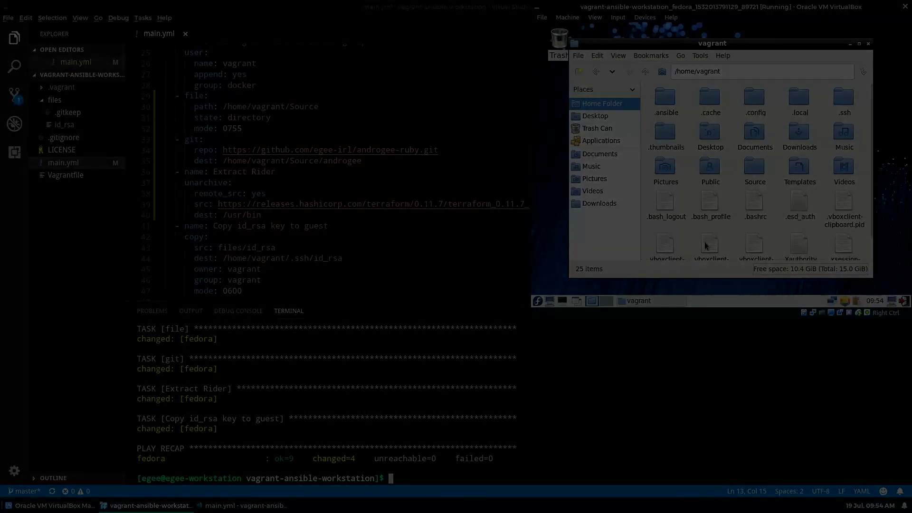